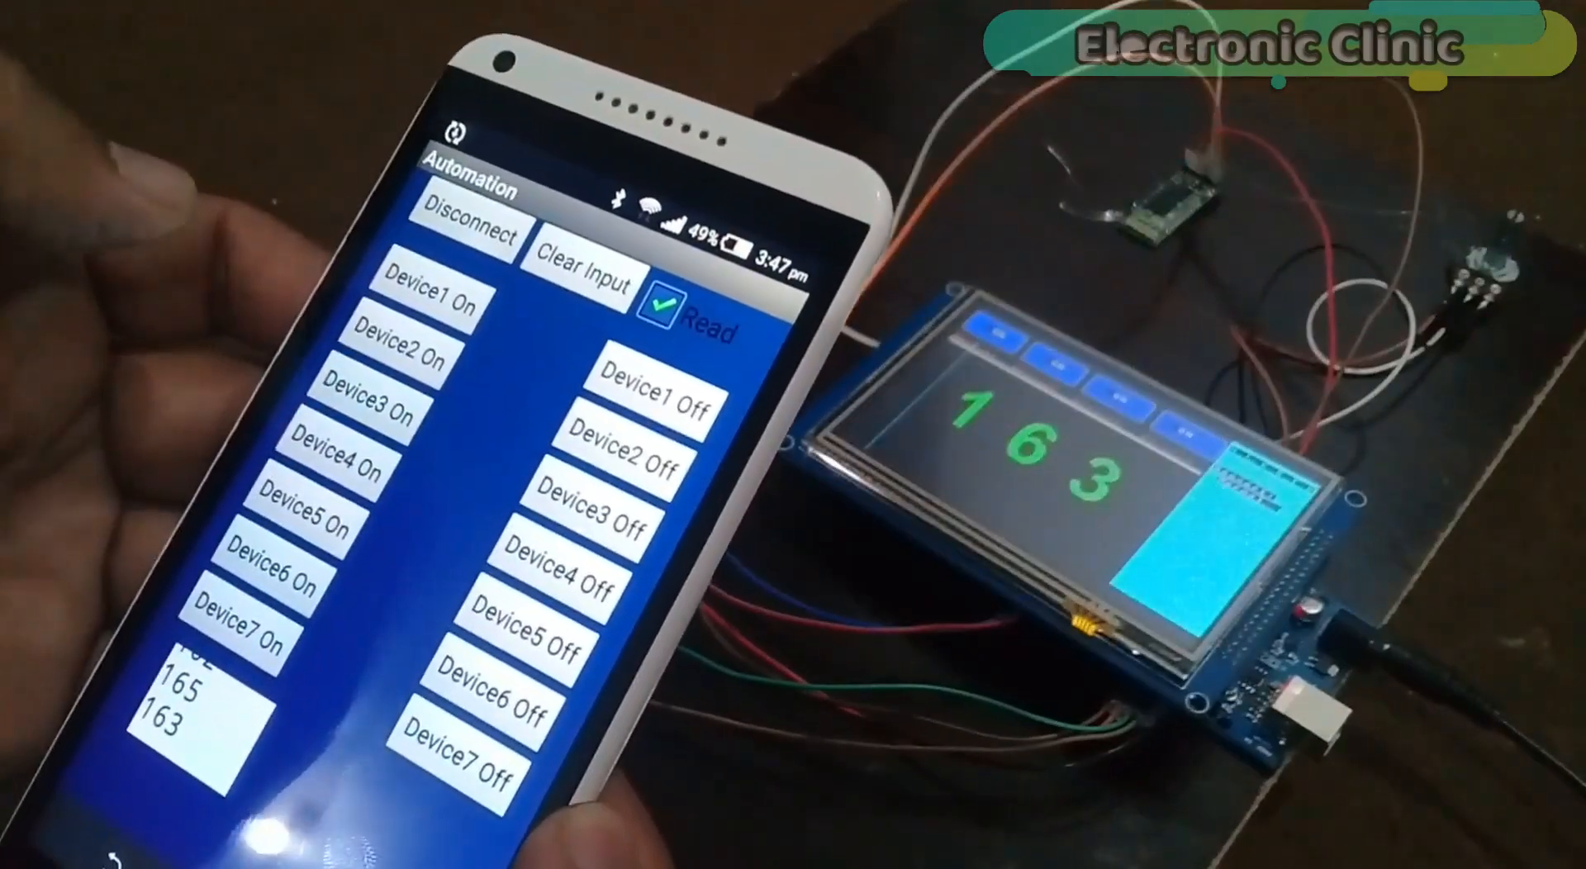
Step: Bring up UTFT.pdf at page 3 with the orientation constants and VGA Colors table
click(328, 470)
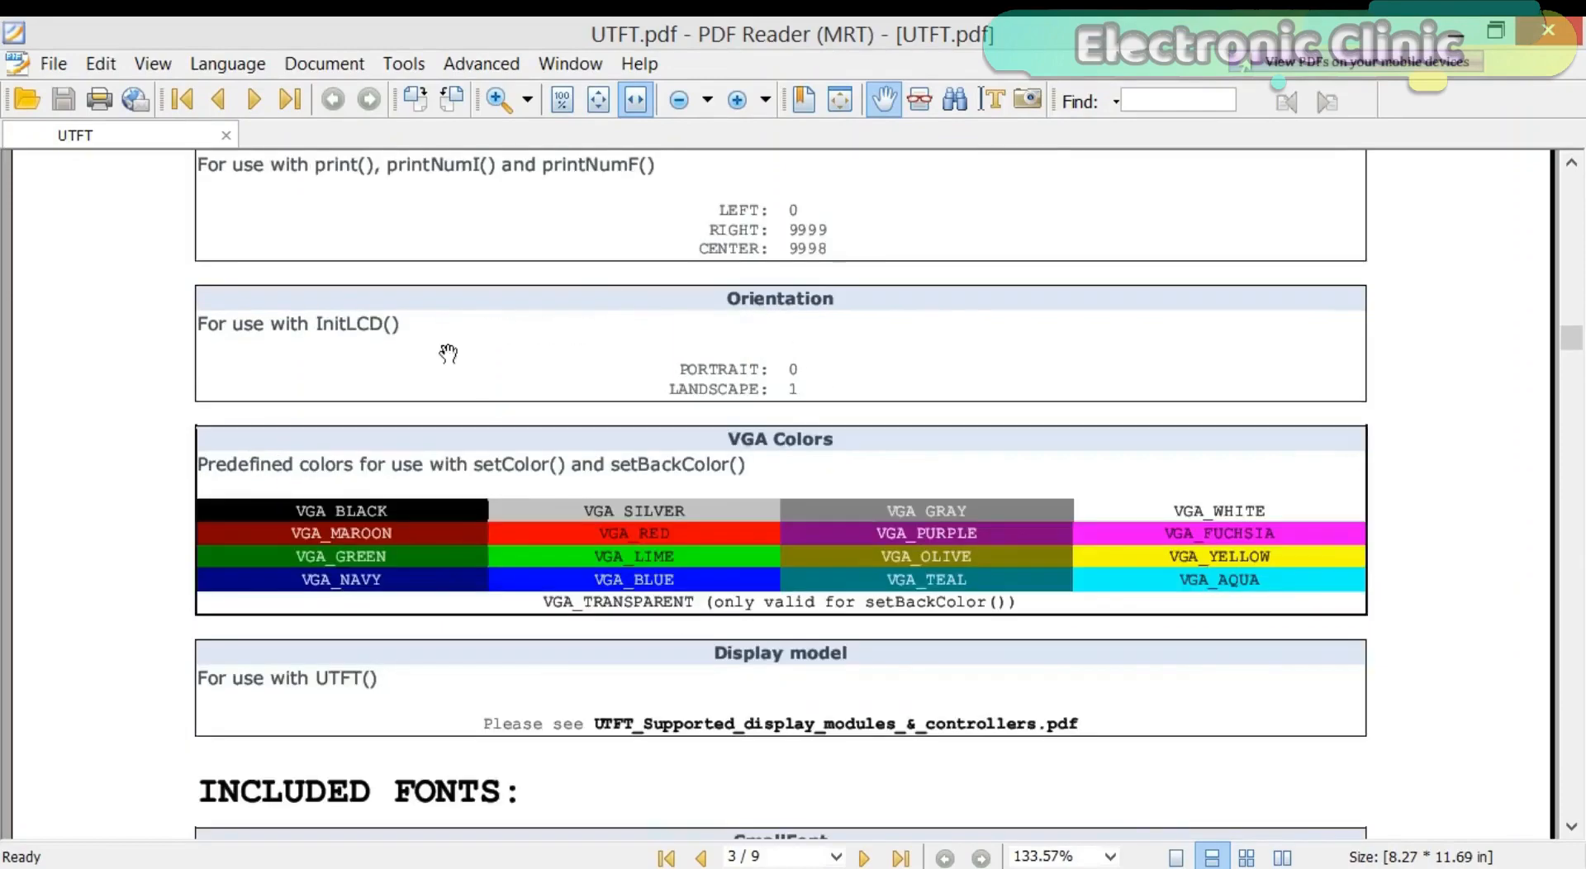
Step: Scroll UTFT.pdf from page 3 down to page 7 and its drawRect, drawRoundRect and fillRect functions
scroll(down, 3)
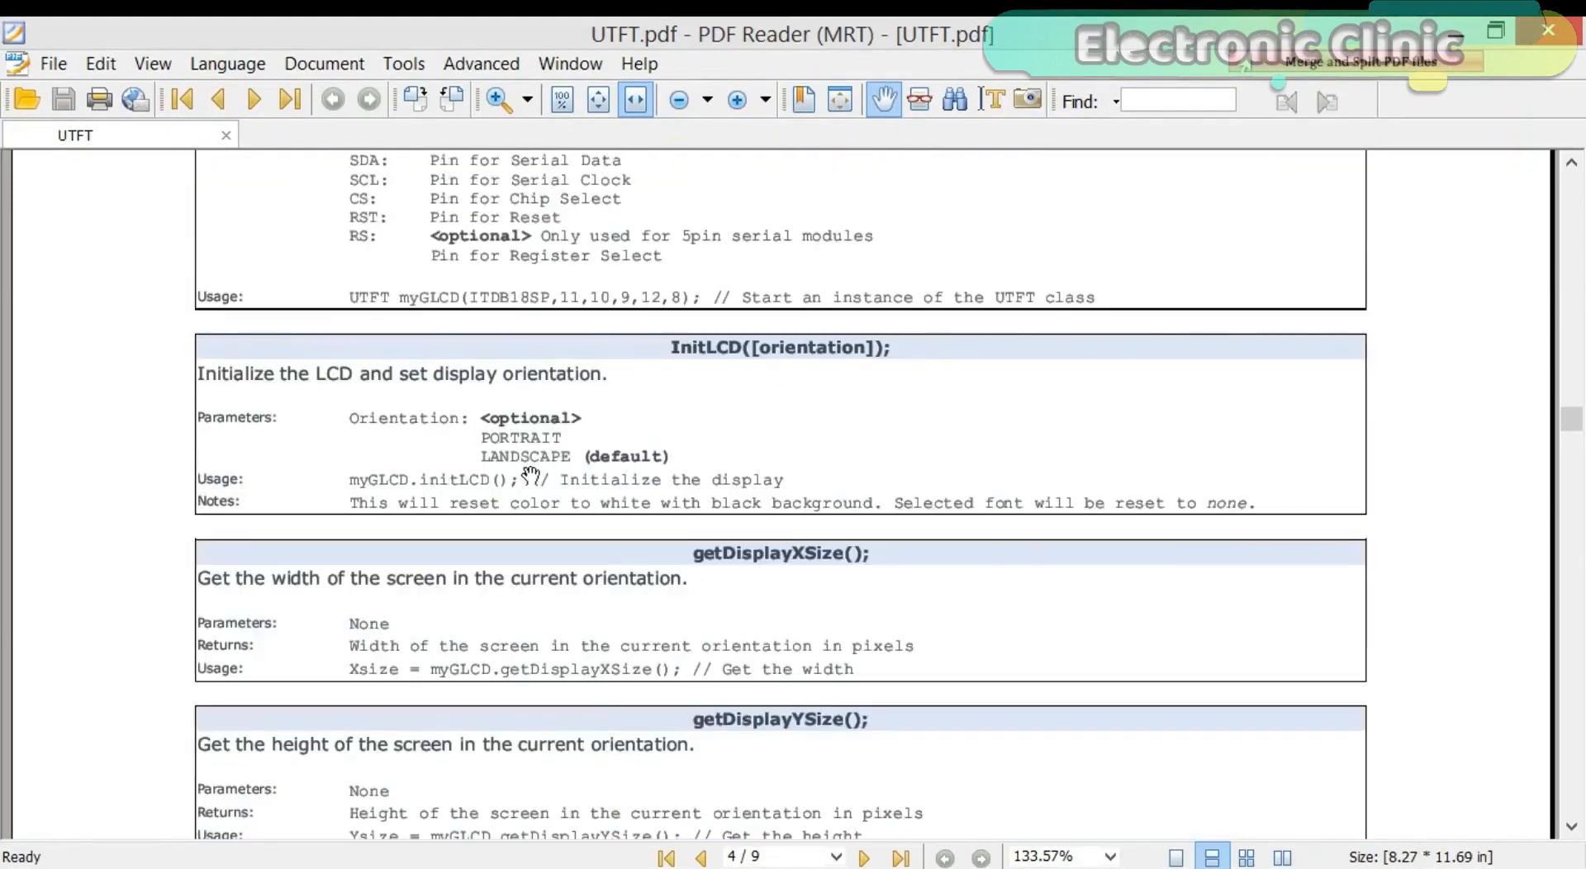
scroll(down, 3)
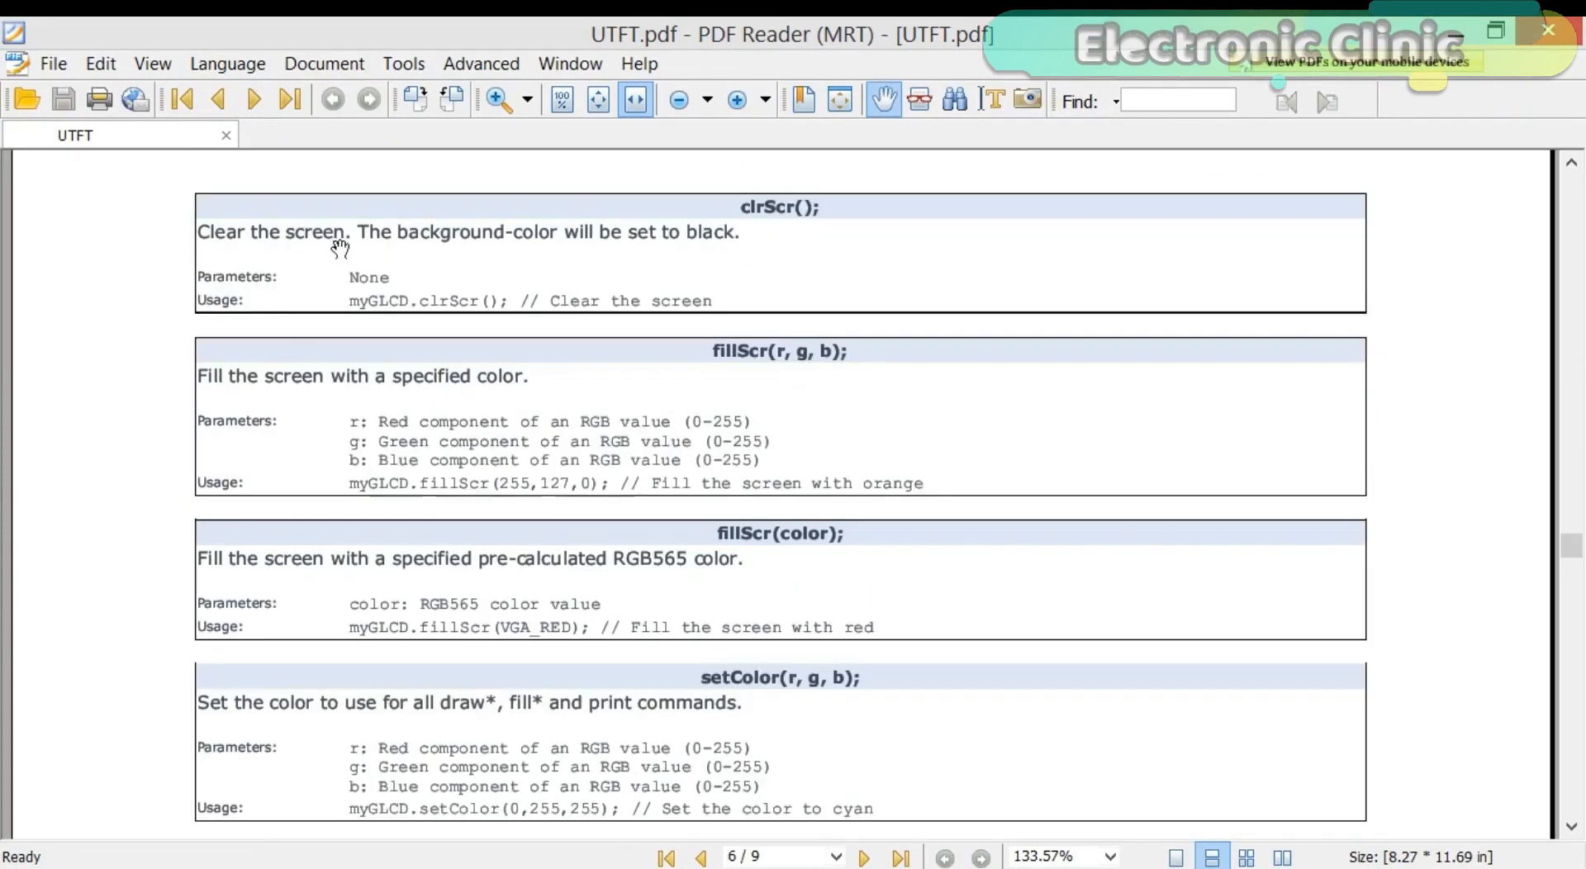
scroll(down, 3)
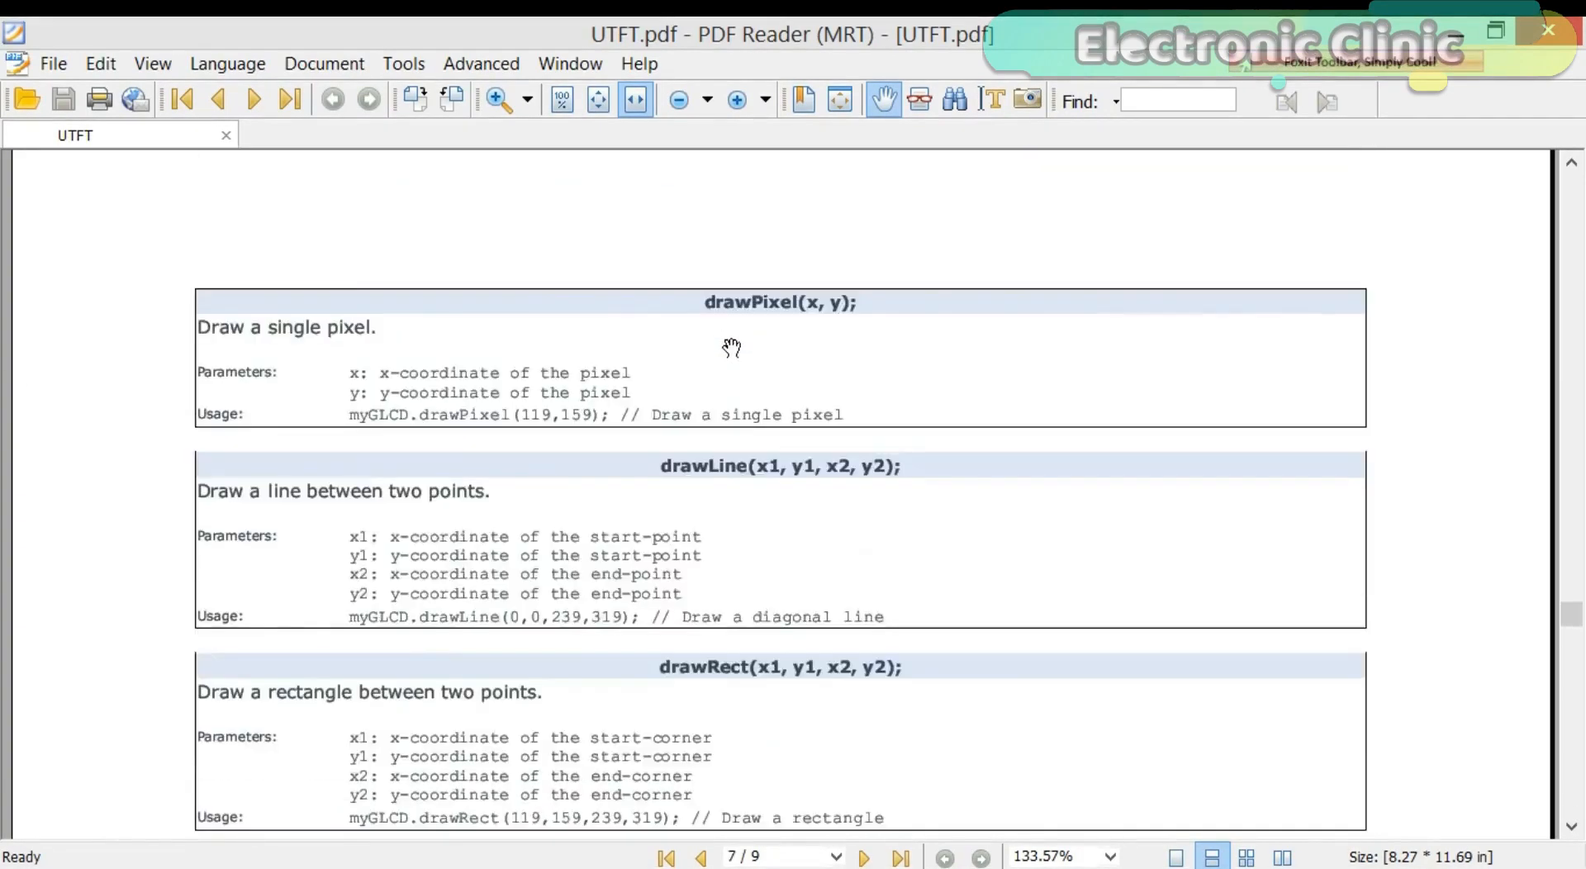
scroll(down, 3)
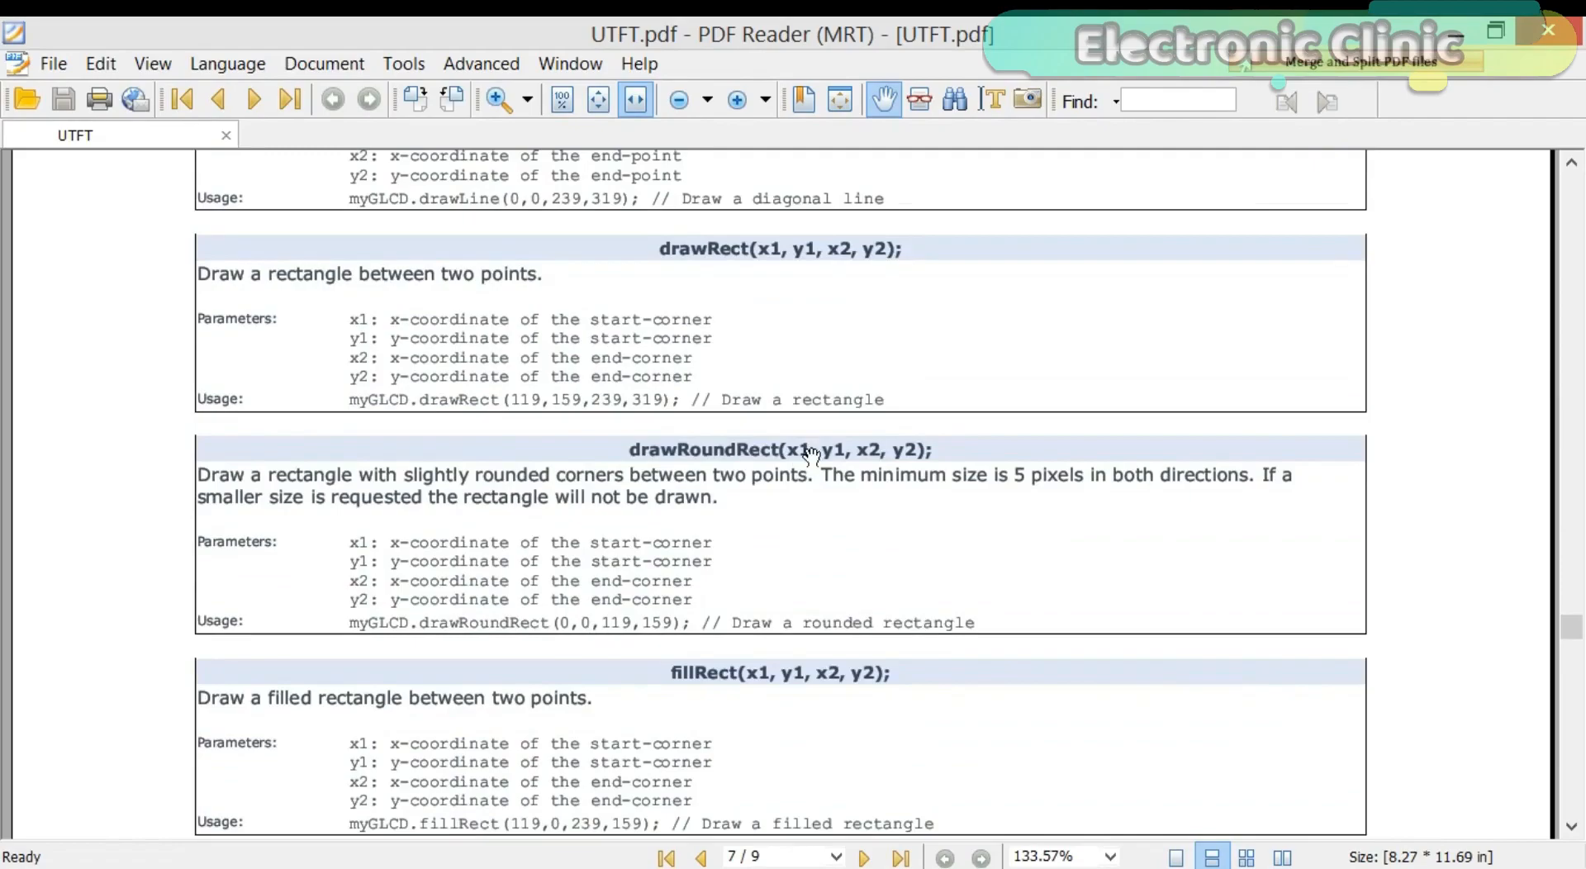
scroll(down, 3)
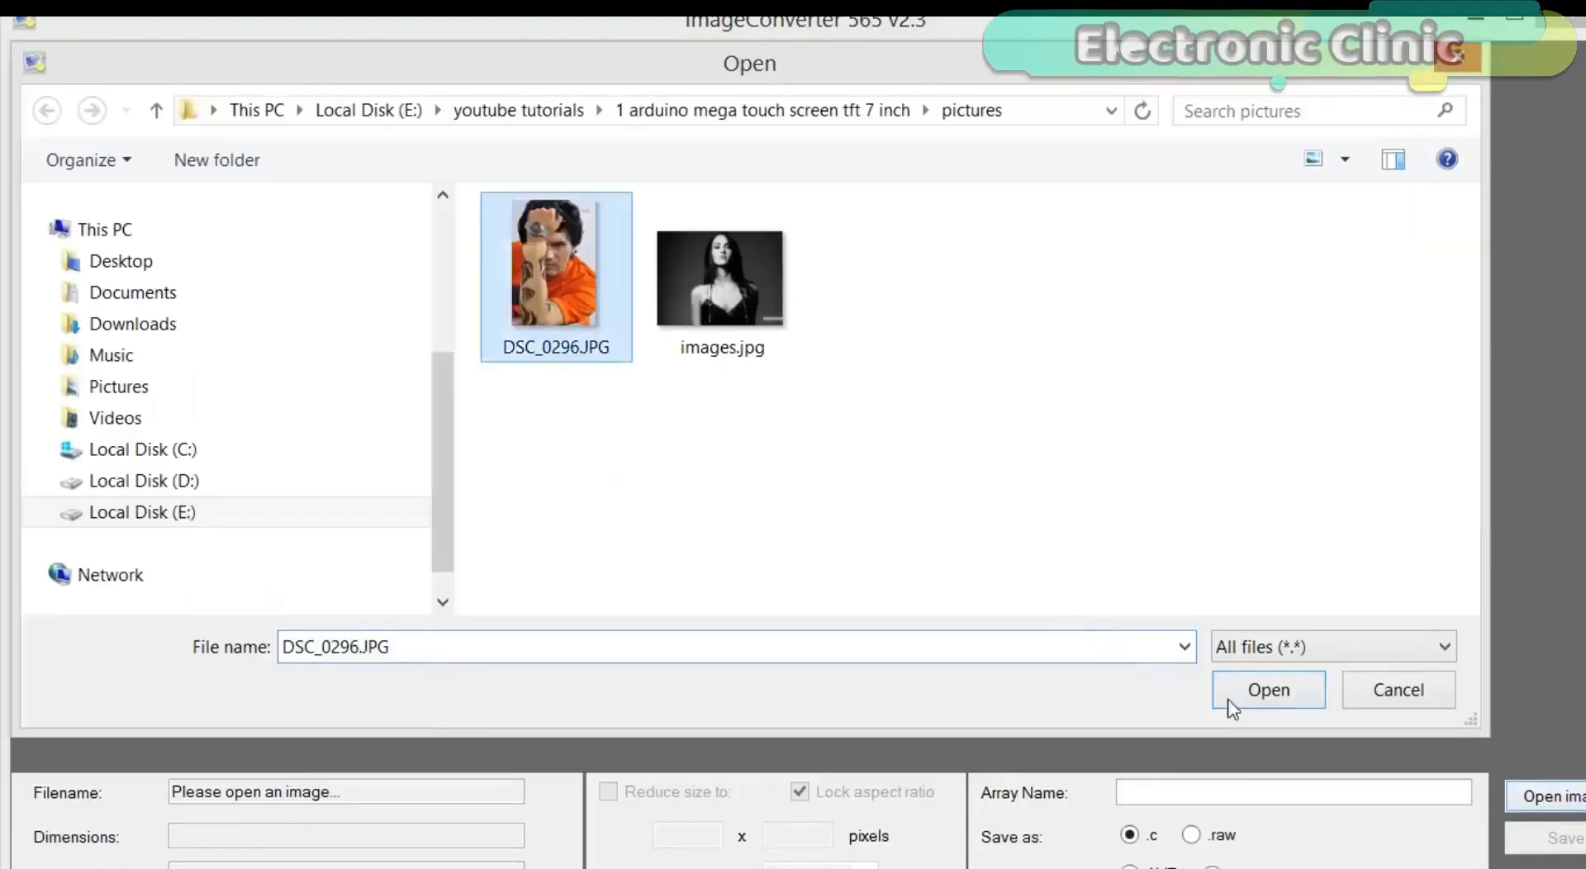
Step: Load DSC_0296.JPG into the converter, previewed at 2848 x 4288 pixels as array DSC_0296
click(1267, 688)
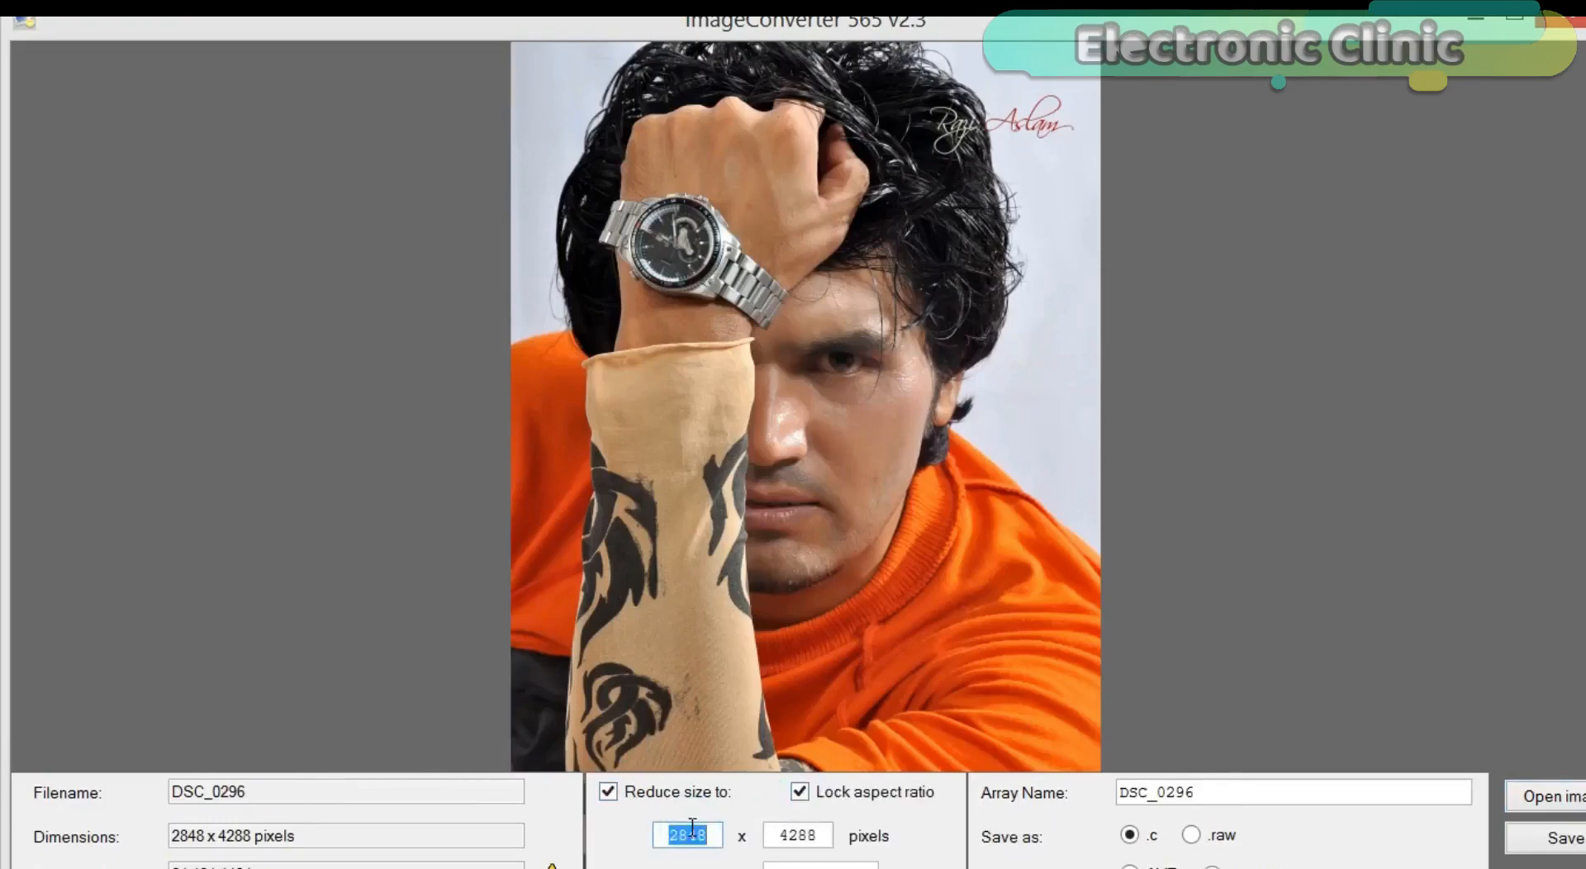